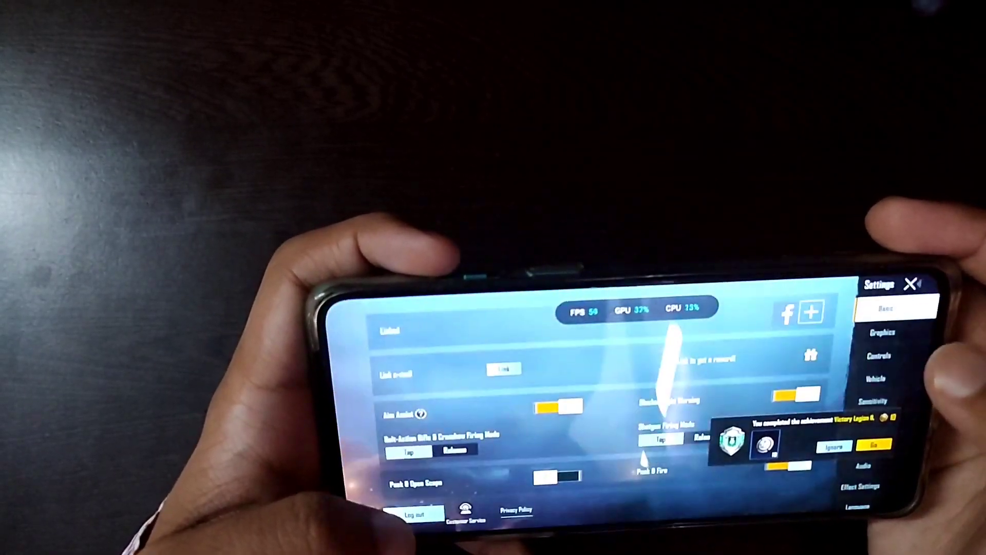
View the OnePlus 8T Official Build 11.0.8.12 details and read its What's new changelog fixes.
left_click(879, 332)
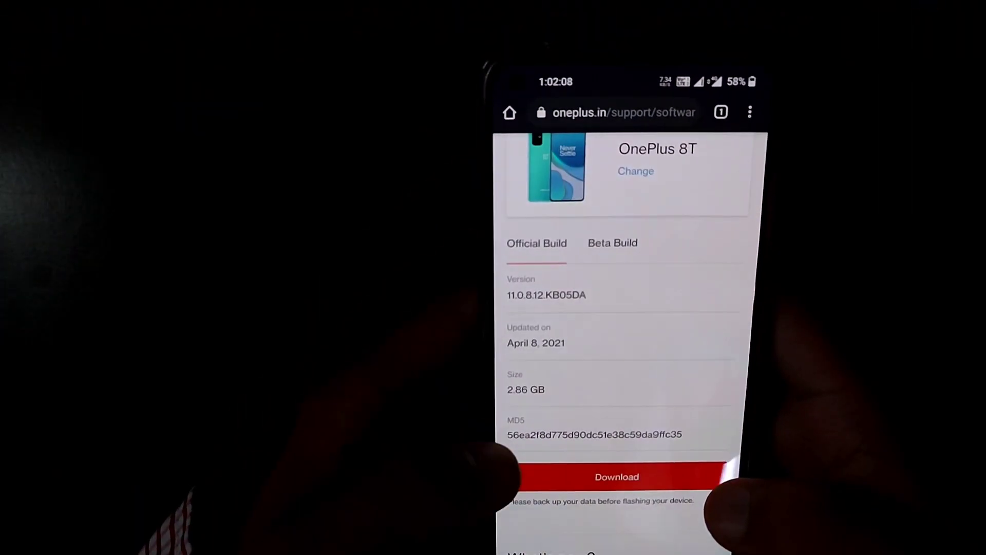
left_click(612, 242)
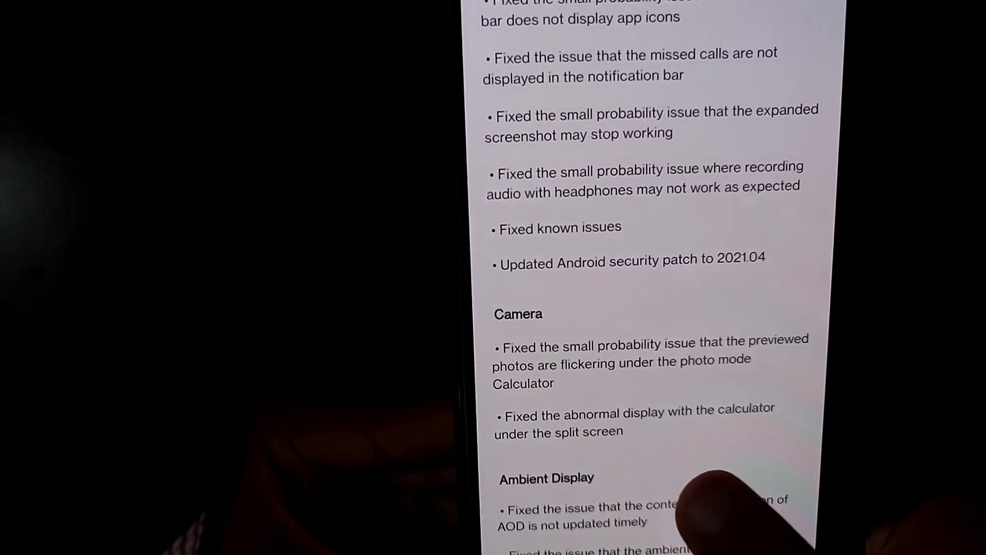
scroll("down", 3)
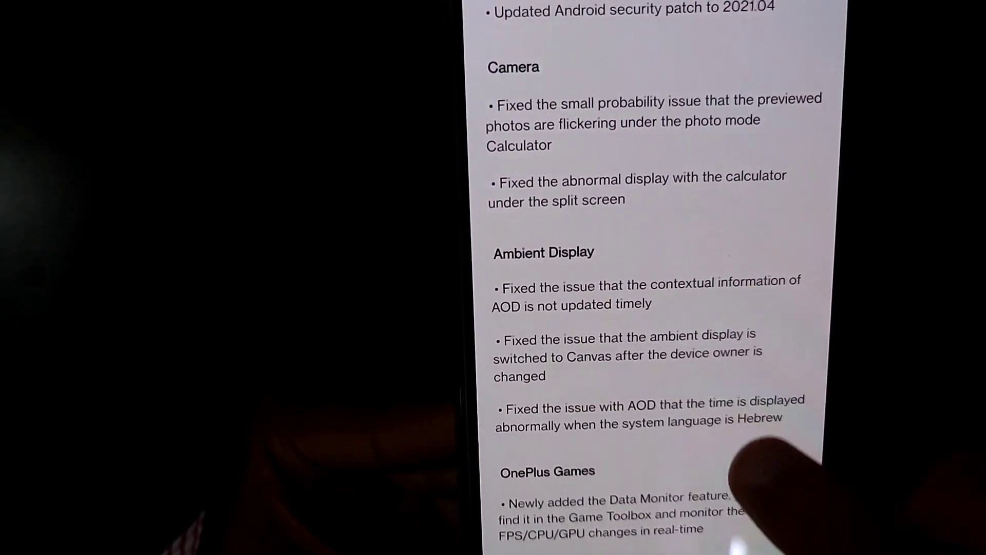
scroll("up", 3)
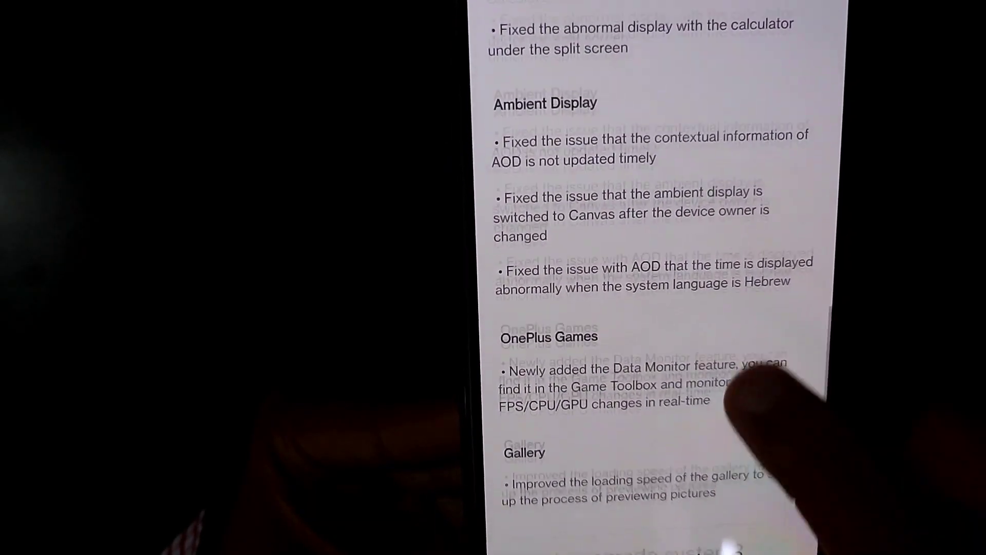